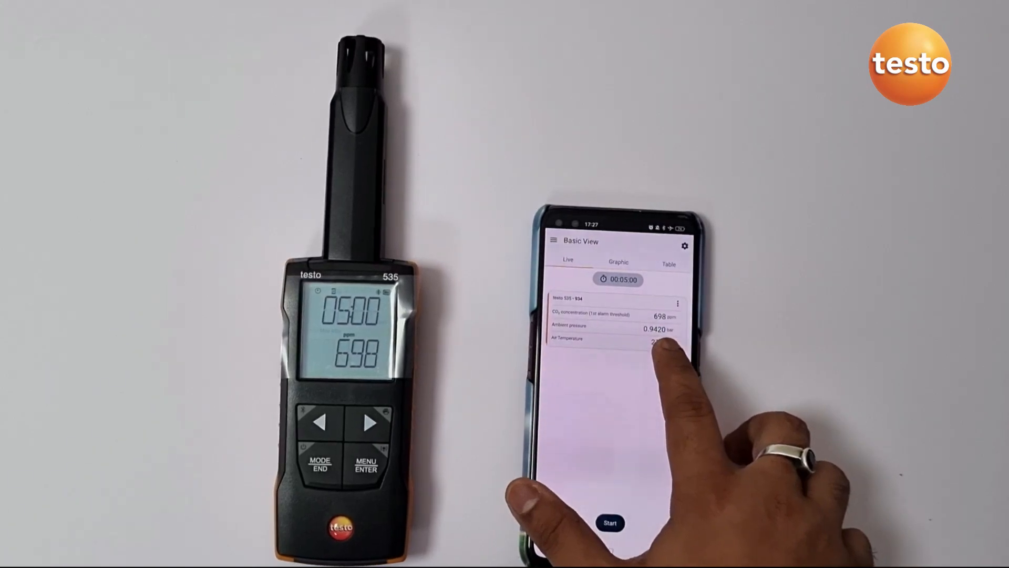
# Keep the CO2 reading in ppm, then record a short testo 535 measurement and stop it
pyautogui.click(679, 304)
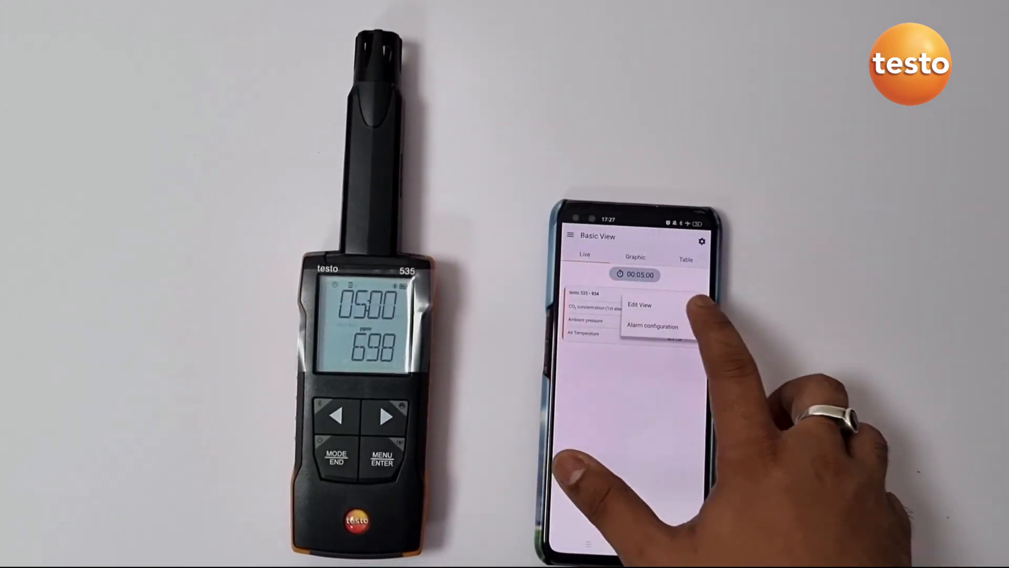
pyautogui.click(641, 305)
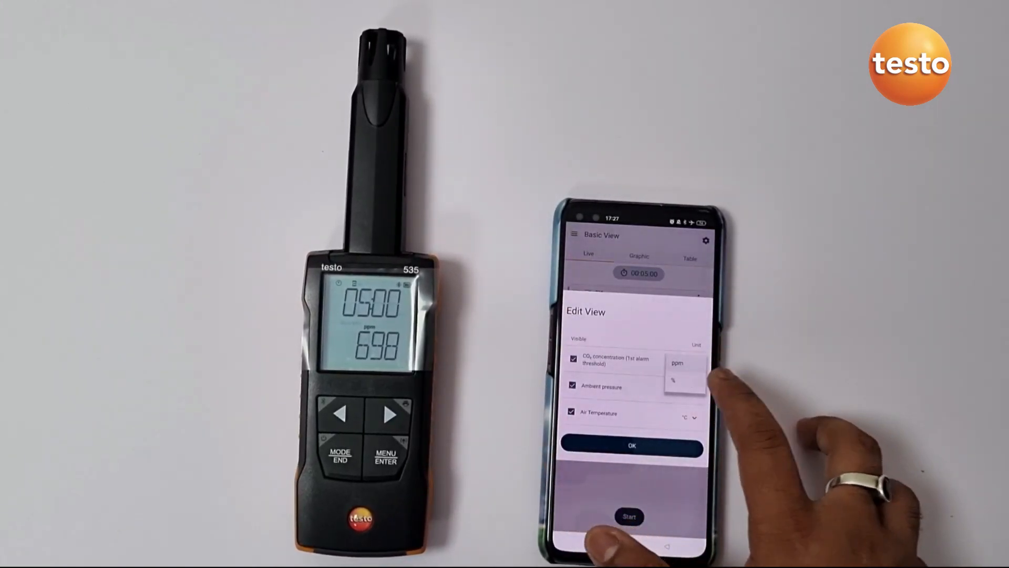
pyautogui.click(677, 380)
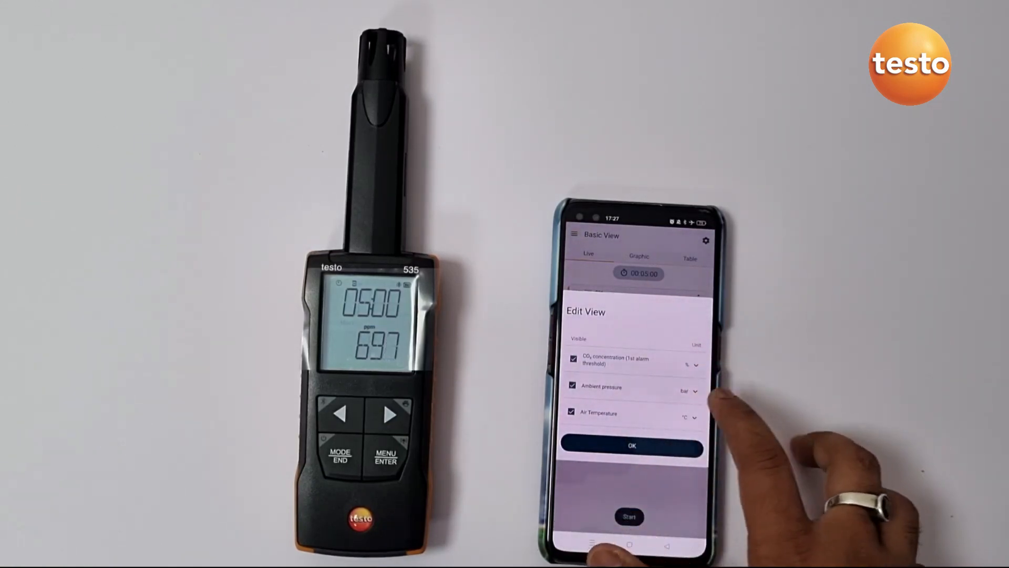
pyautogui.click(694, 365)
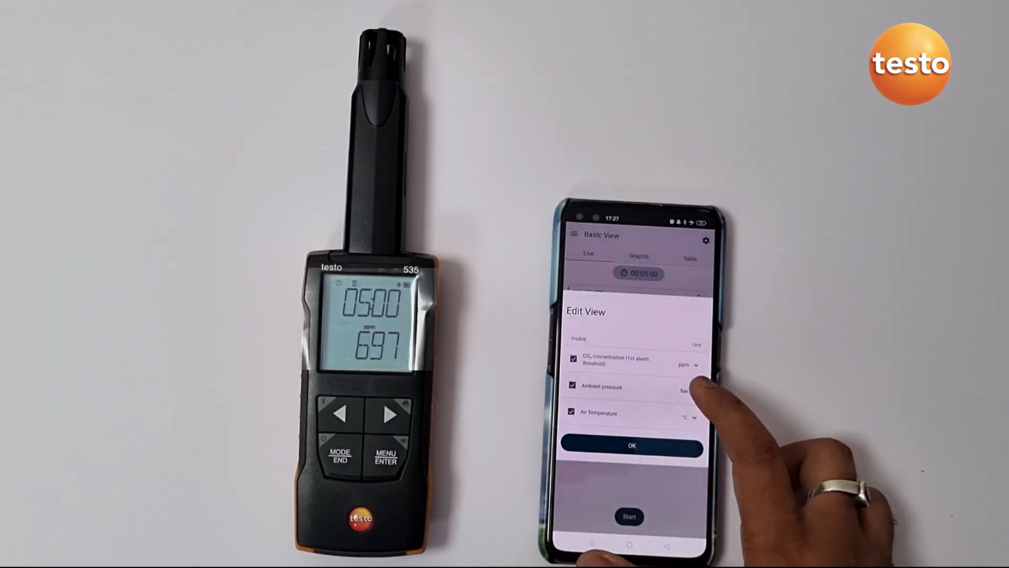
pyautogui.click(631, 446)
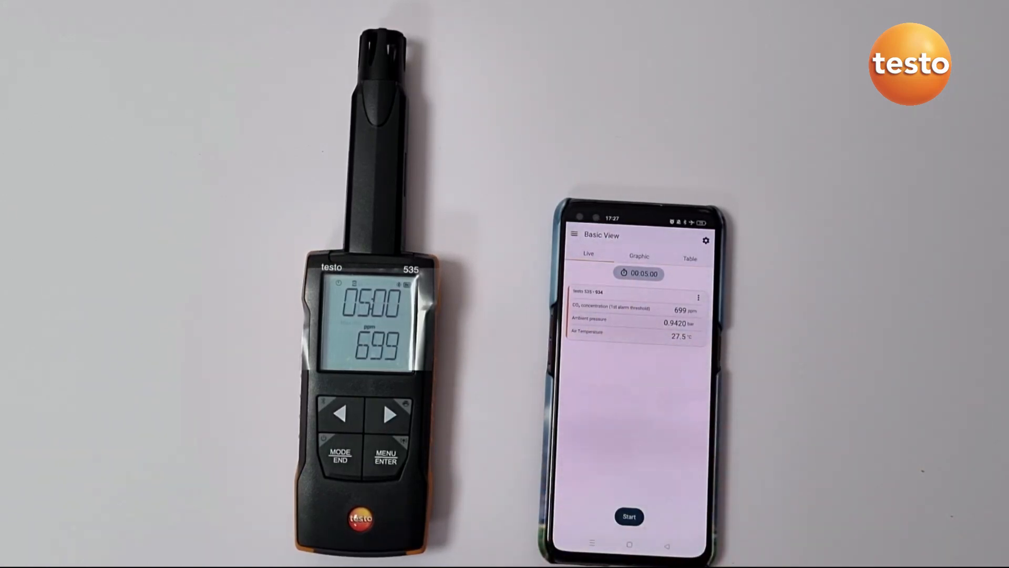
pyautogui.click(630, 516)
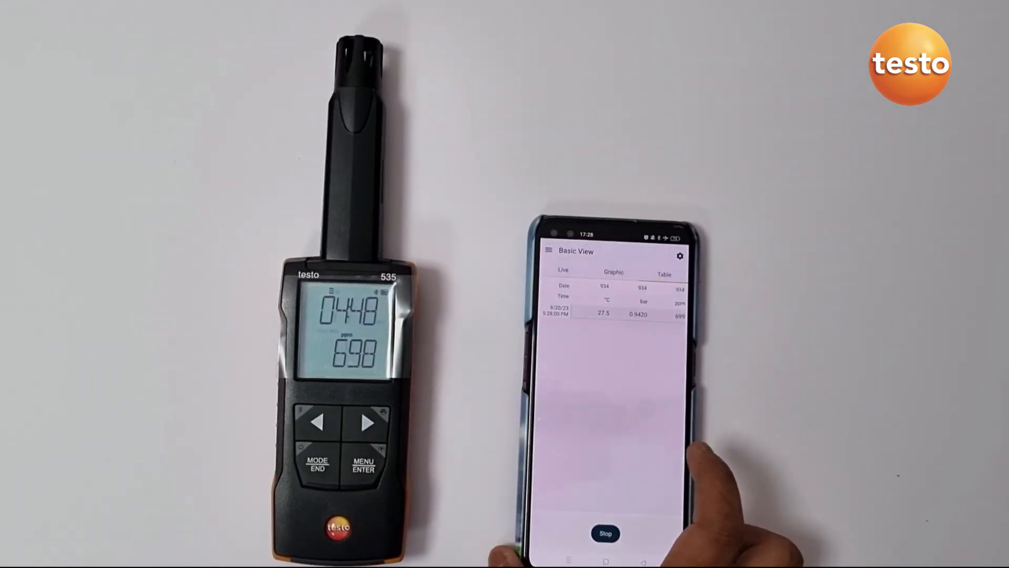
pyautogui.click(609, 534)
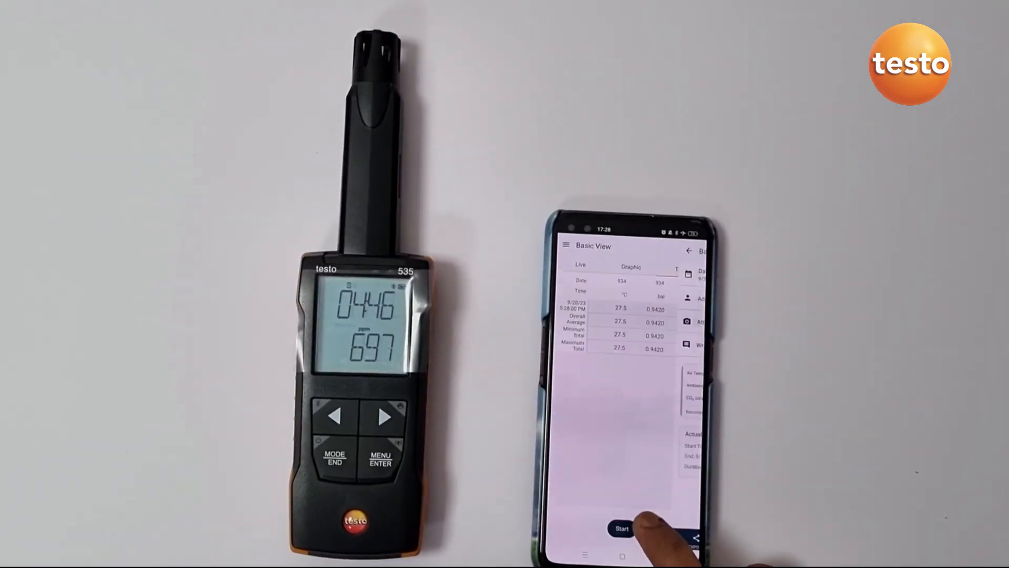
# Show the measurement summary with averages of 27.5 °C, 0.9420 bar and 699 ppm
pyautogui.click(625, 527)
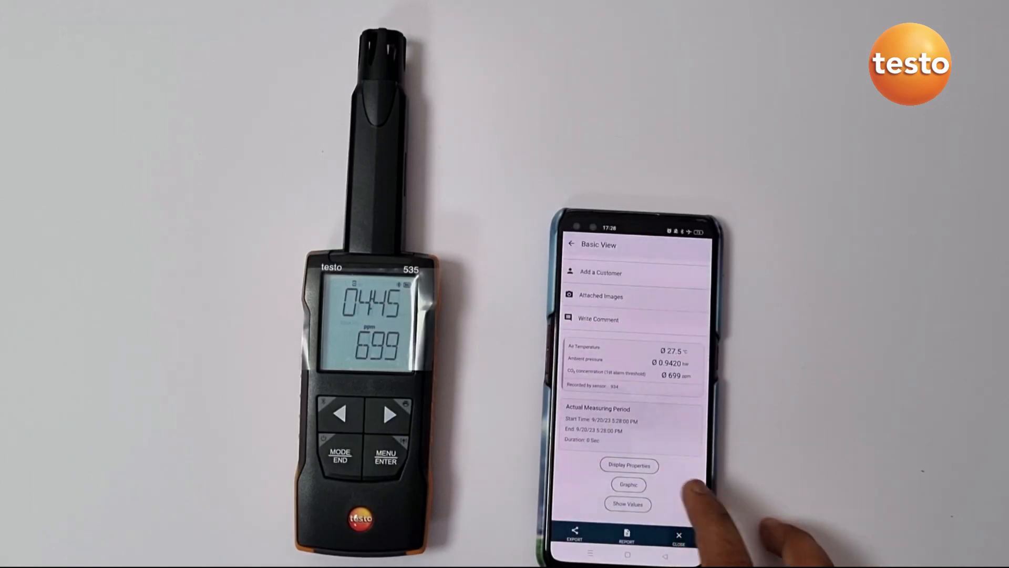
# Generate and review a PDF report of all readings, then bring up the export options
pyautogui.click(628, 541)
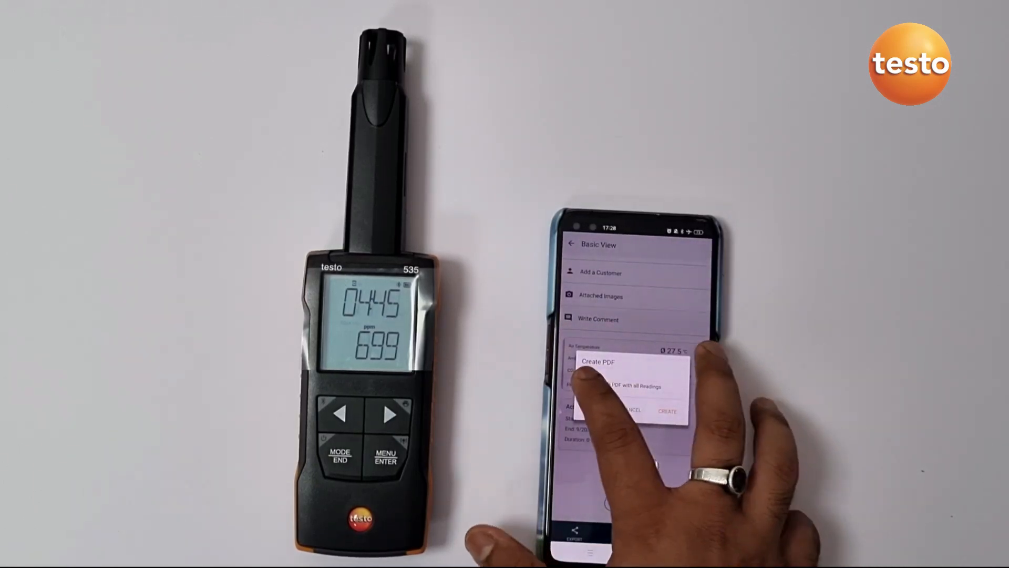
pyautogui.click(668, 410)
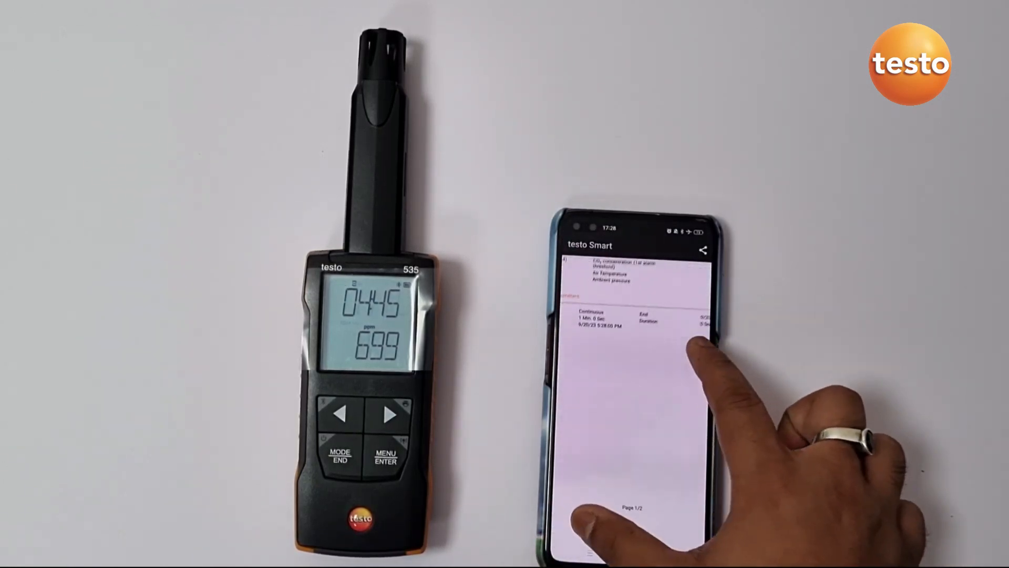
pyautogui.scroll(-3)
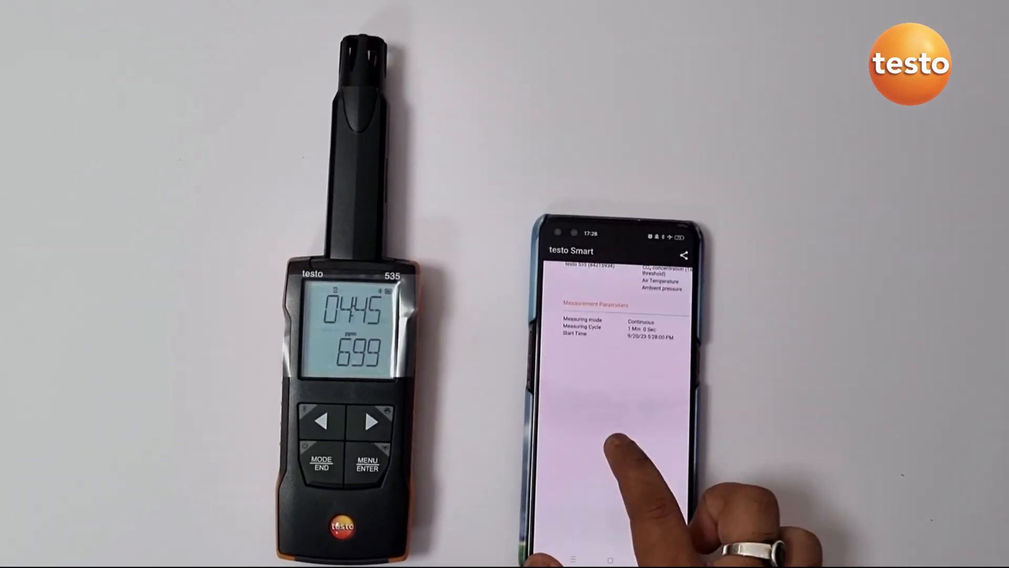
pyautogui.scroll(-3)
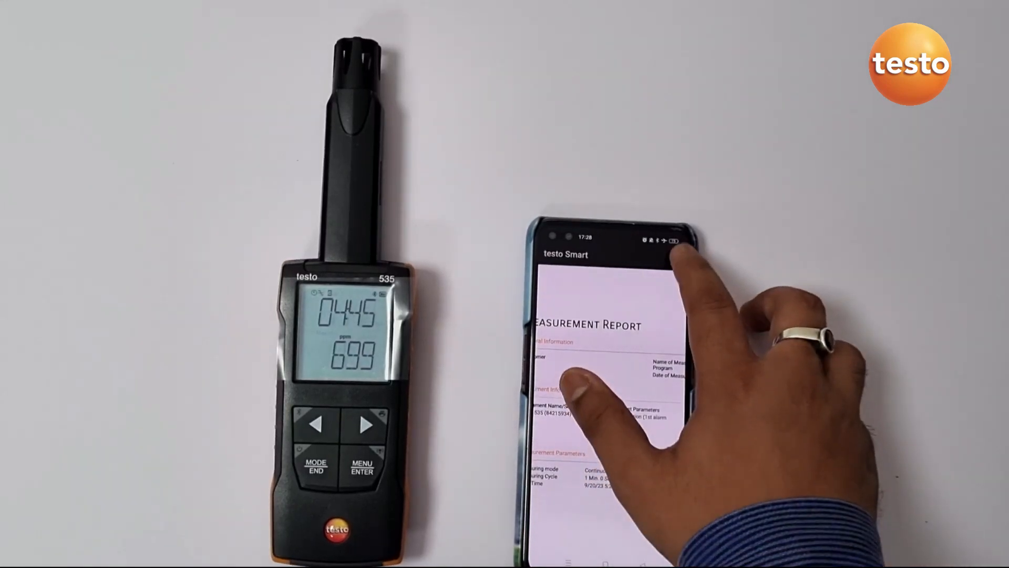
pyautogui.click(674, 259)
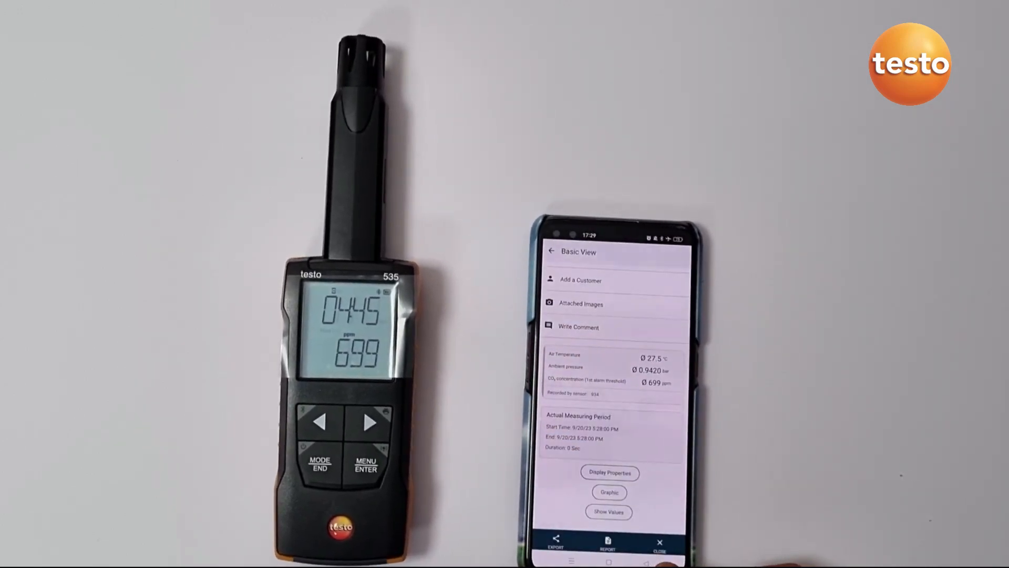
pyautogui.click(556, 542)
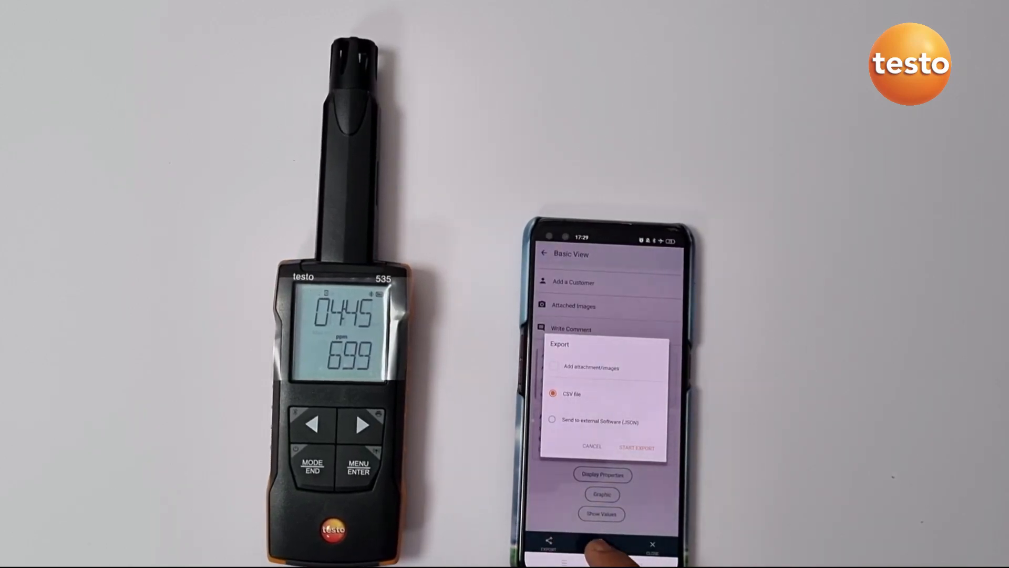